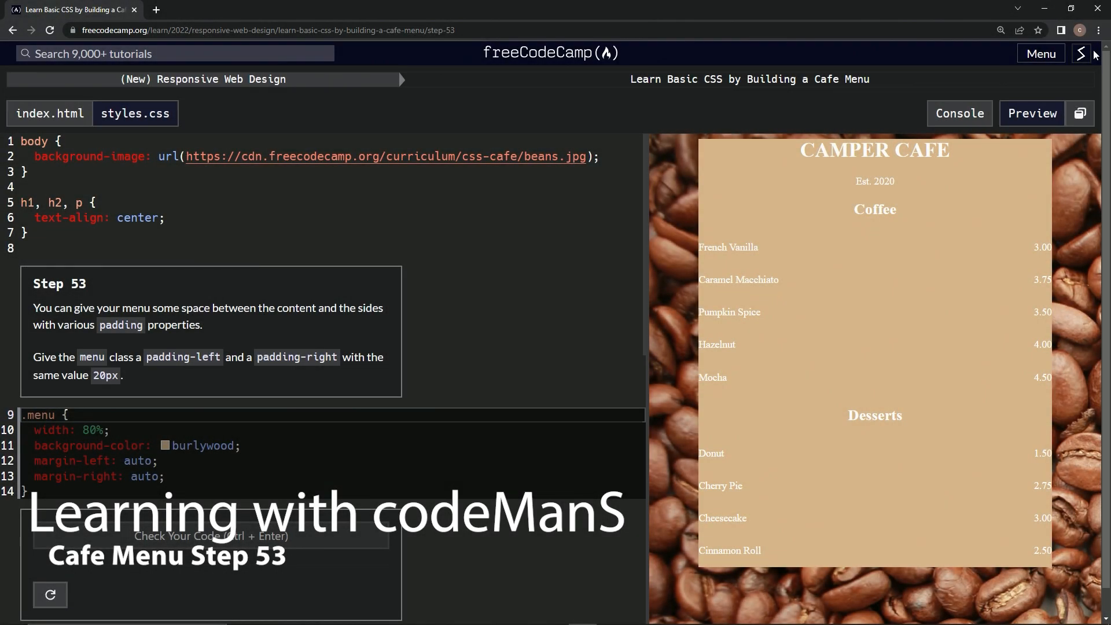
mouse_move(301, 99)
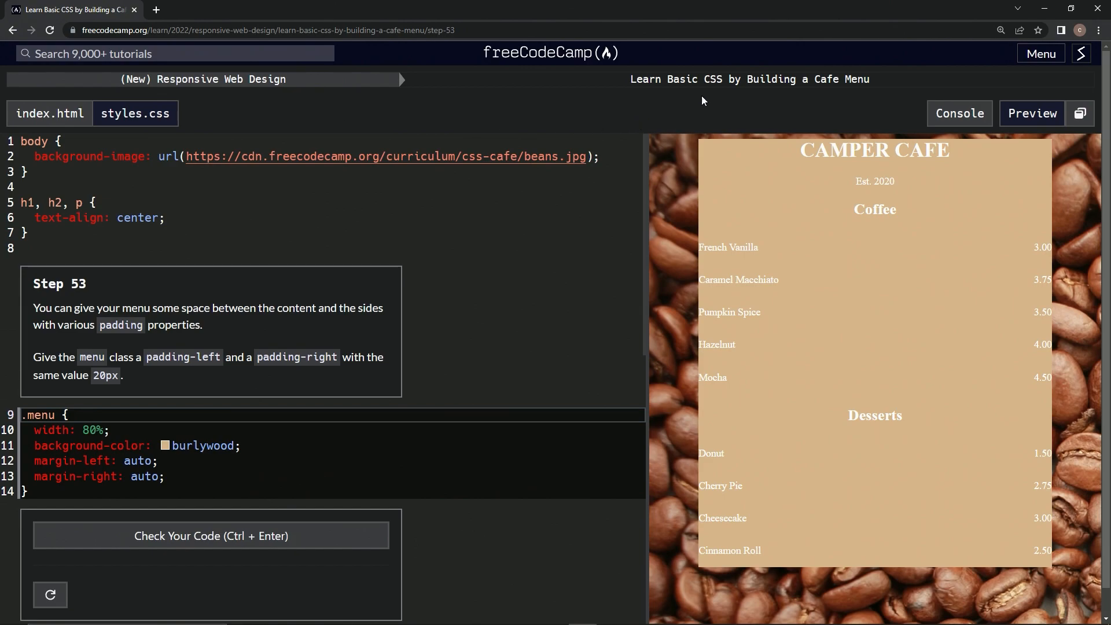
mouse_move(853, 98)
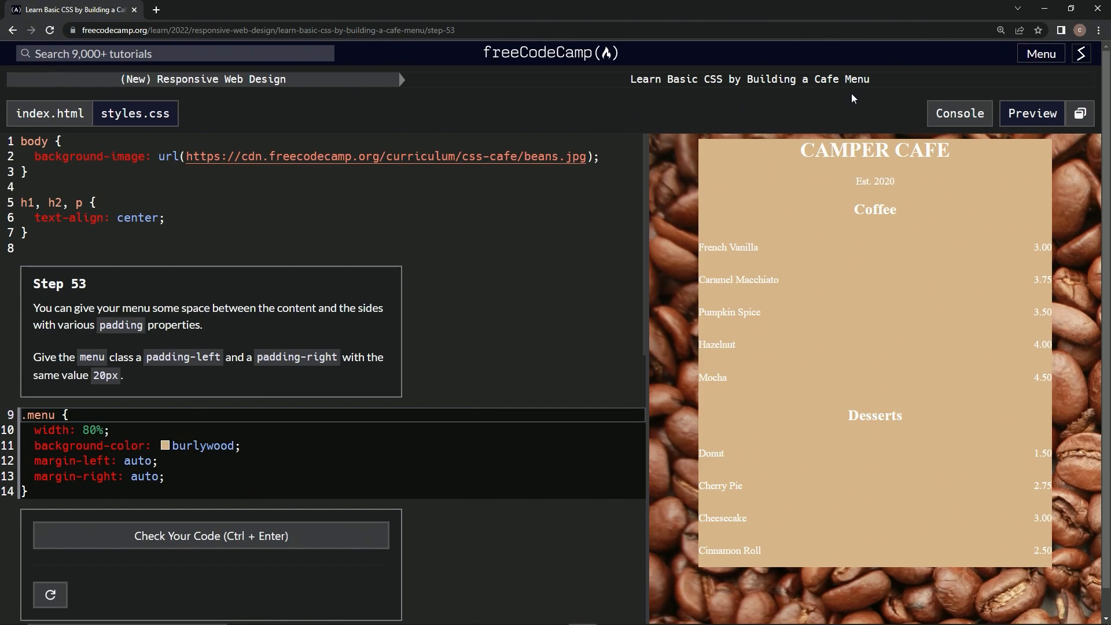
mouse_move(111, 287)
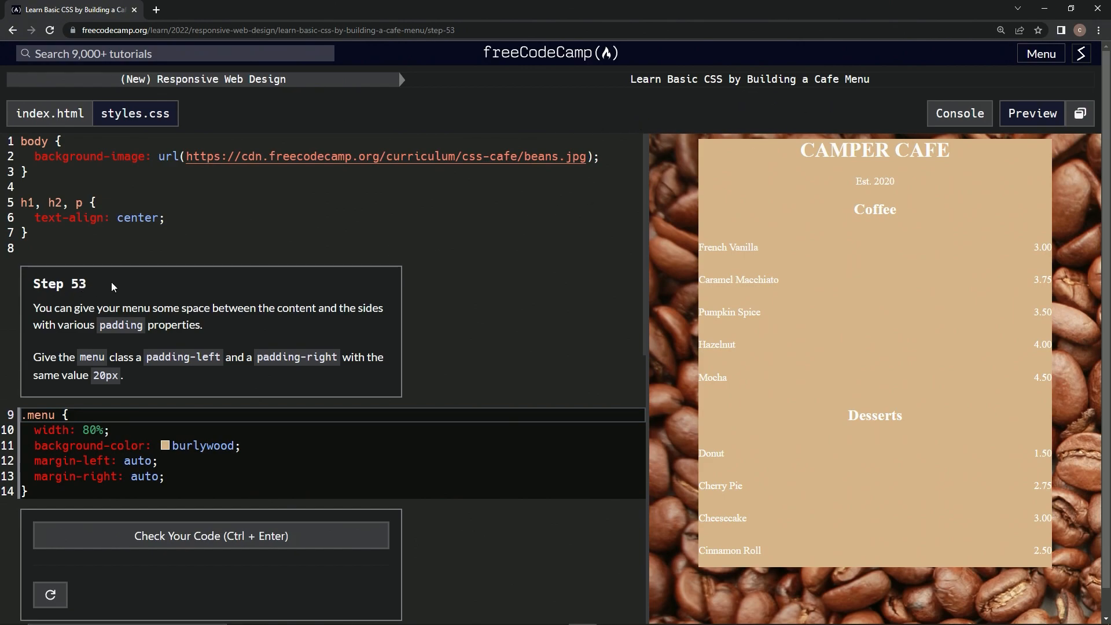
mouse_move(174, 324)
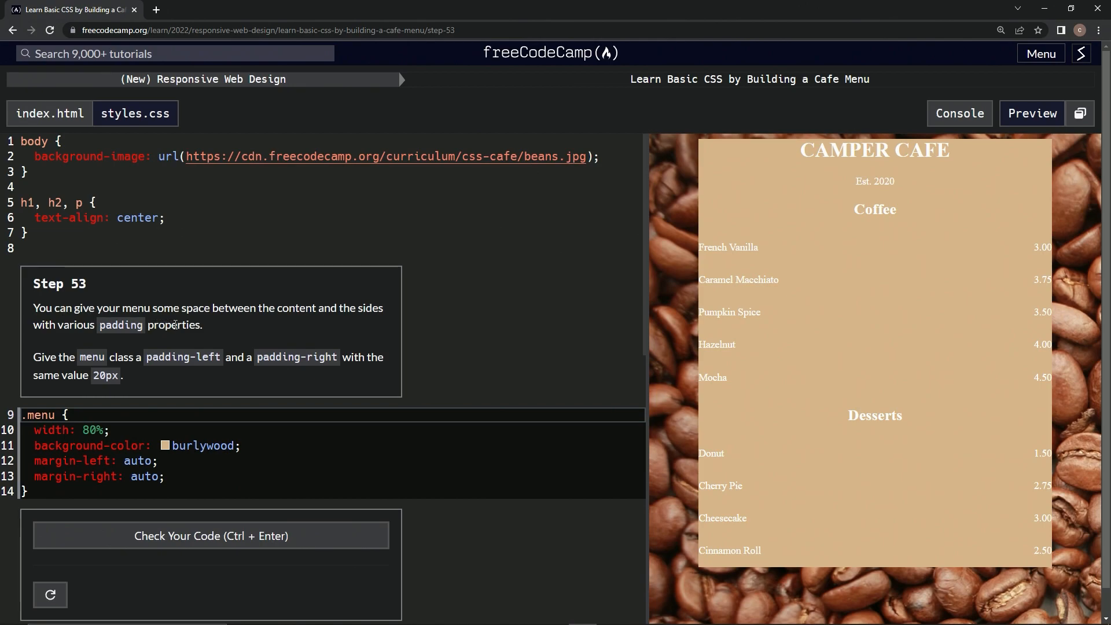
mouse_move(347, 330)
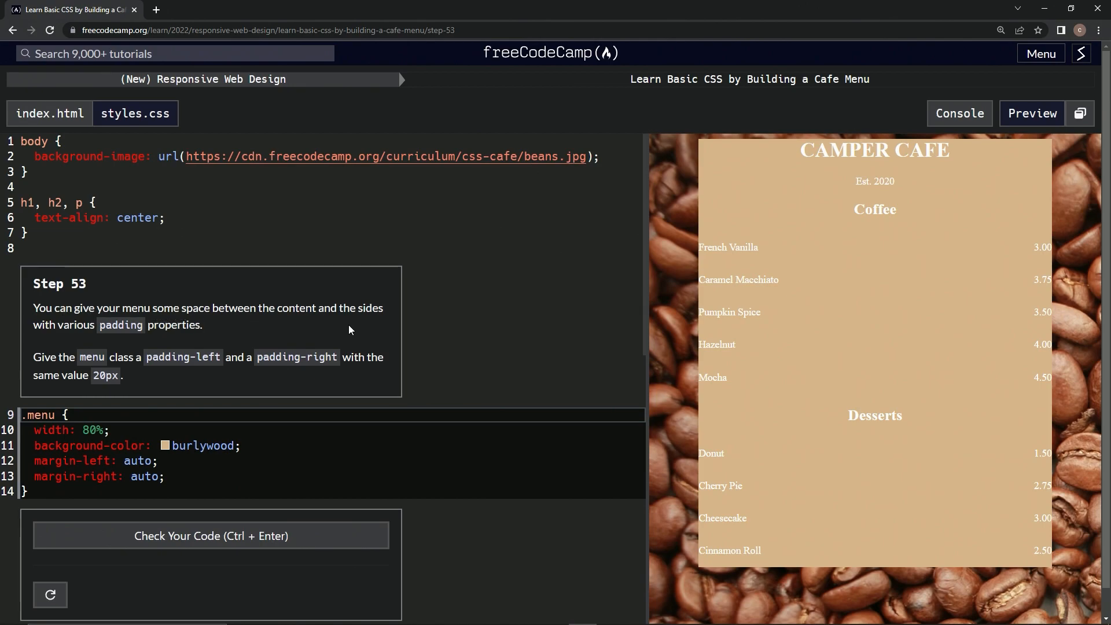
mouse_move(185, 345)
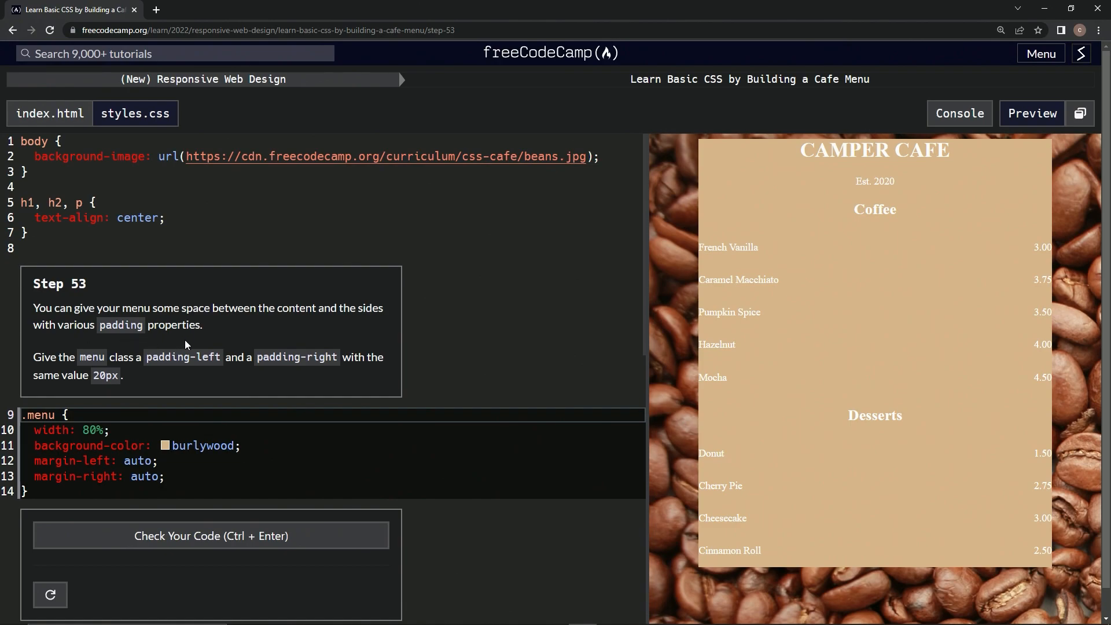
mouse_move(89, 370)
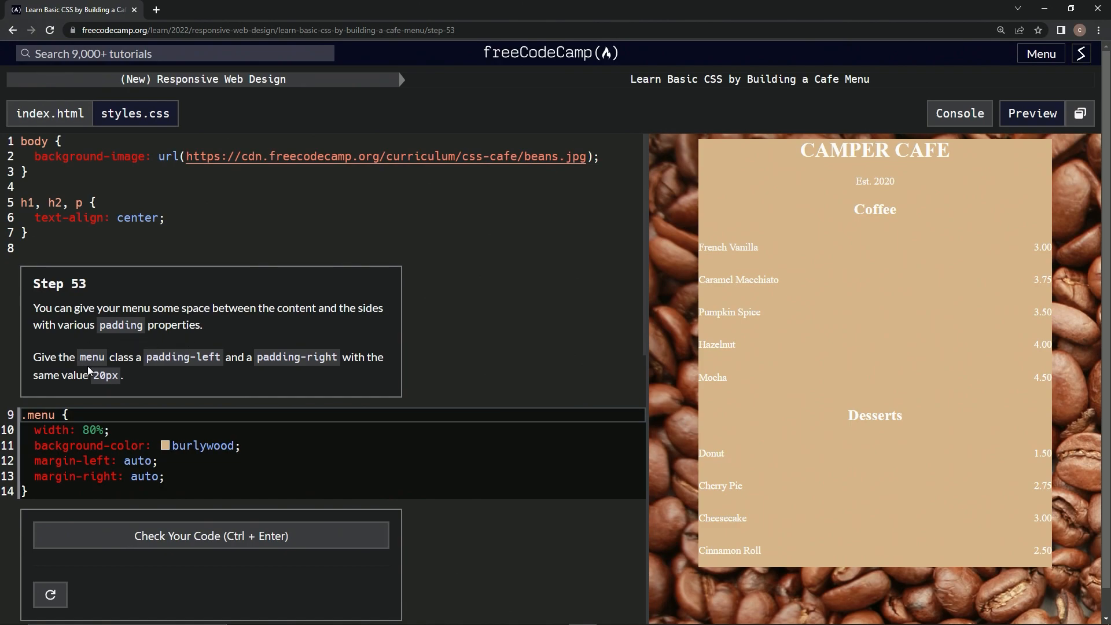
mouse_move(145, 376)
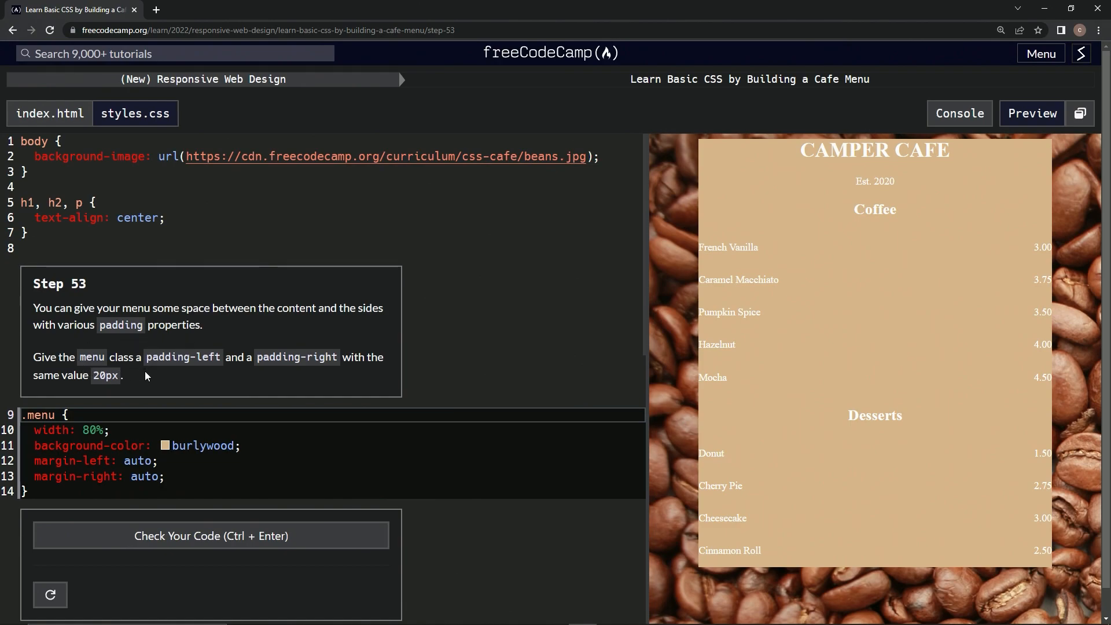
mouse_move(248, 376)
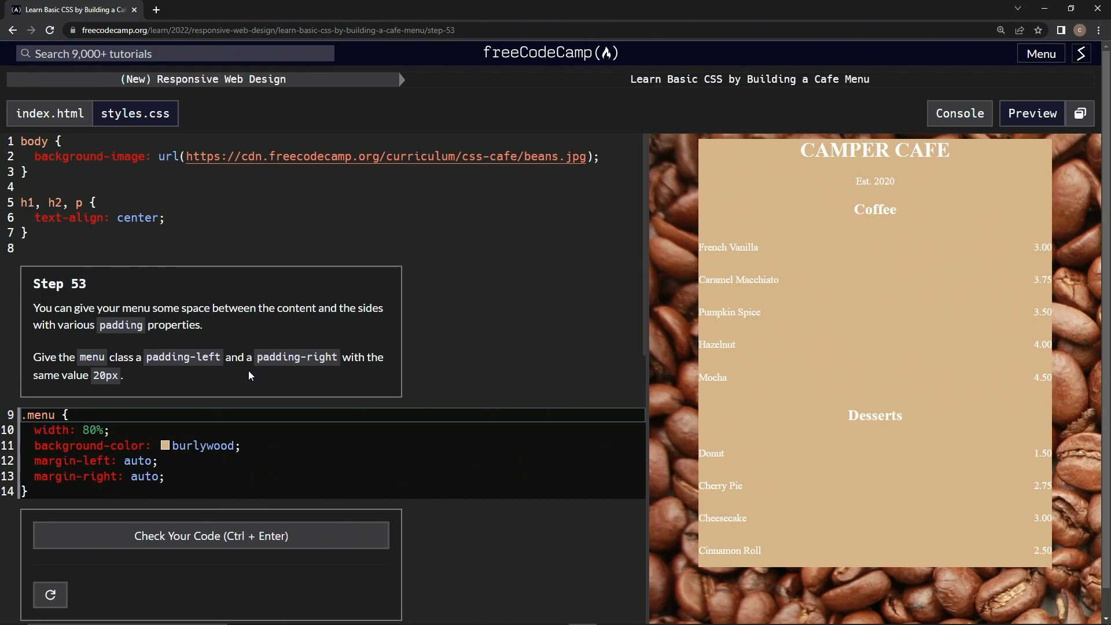
mouse_move(50, 390)
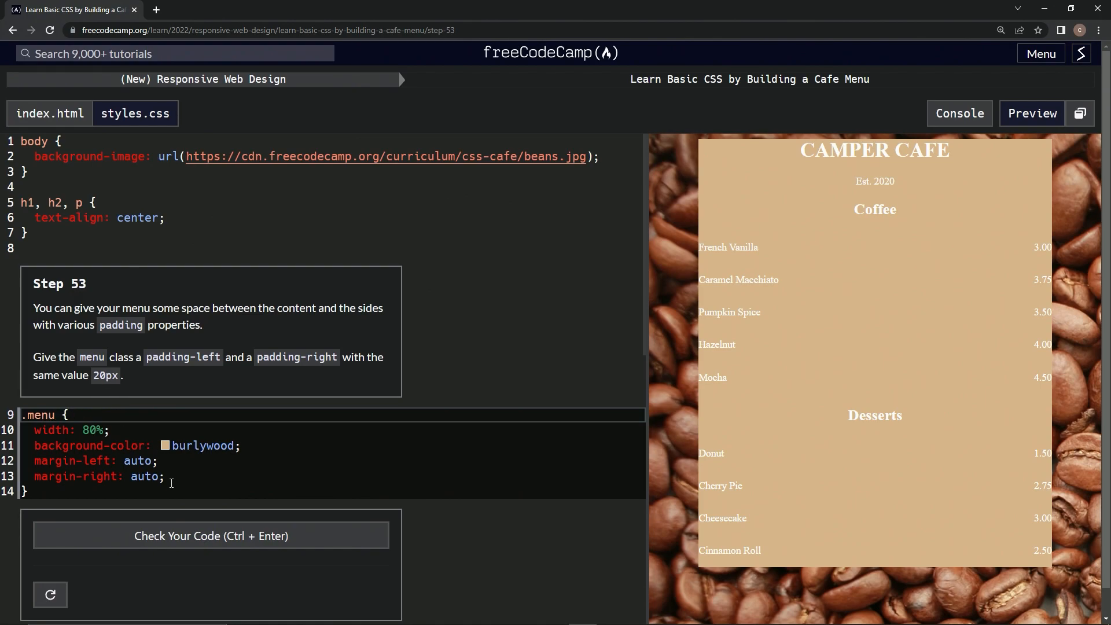
Step: Type 'padding-left: 20px' and 'padding-right: 20px' inside the .menu rule
type("p")
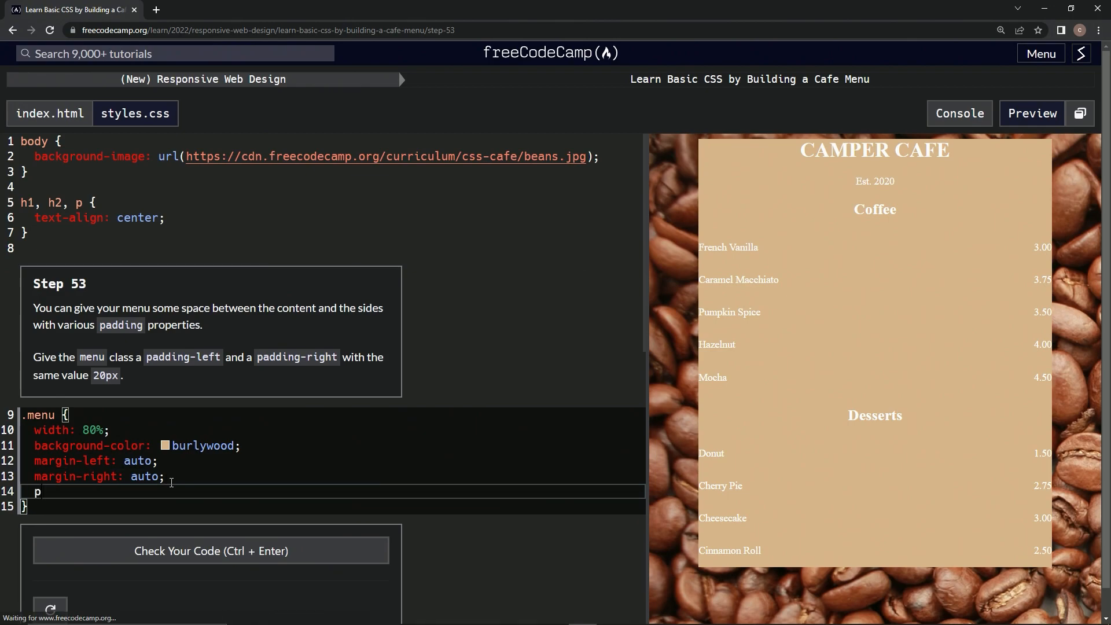
type("adding-le")
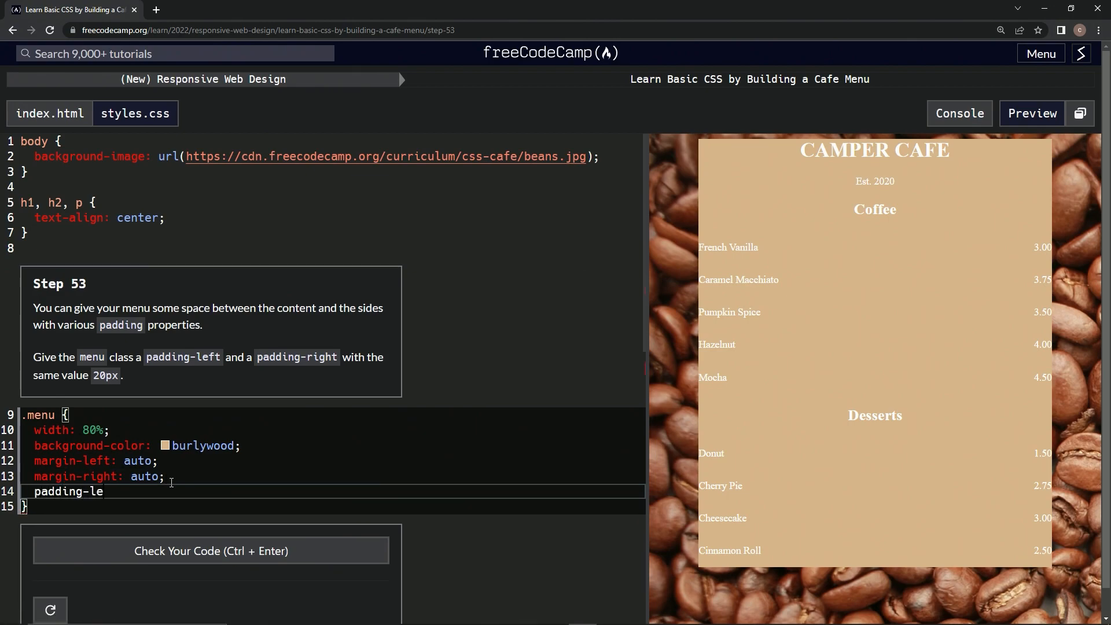
type("ft:")
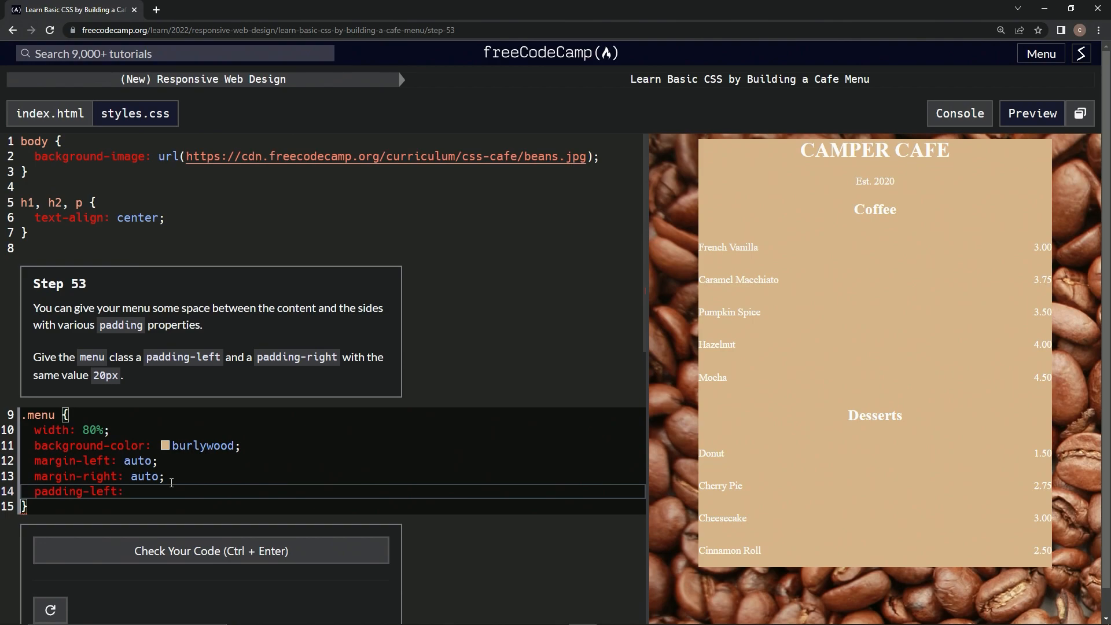
type("20px")
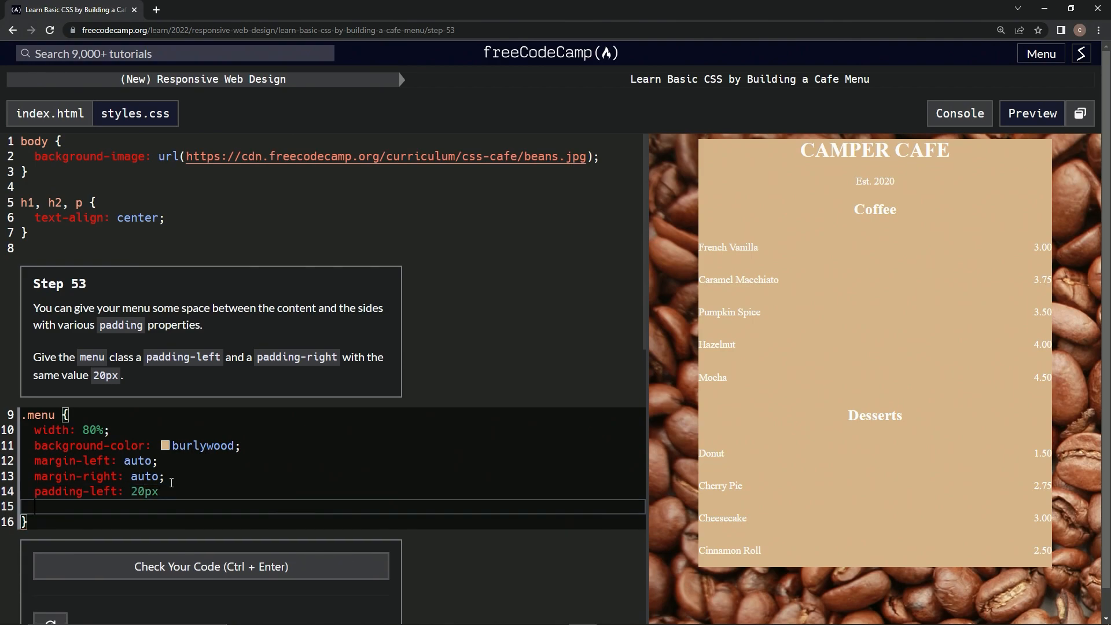
type("padding-righ")
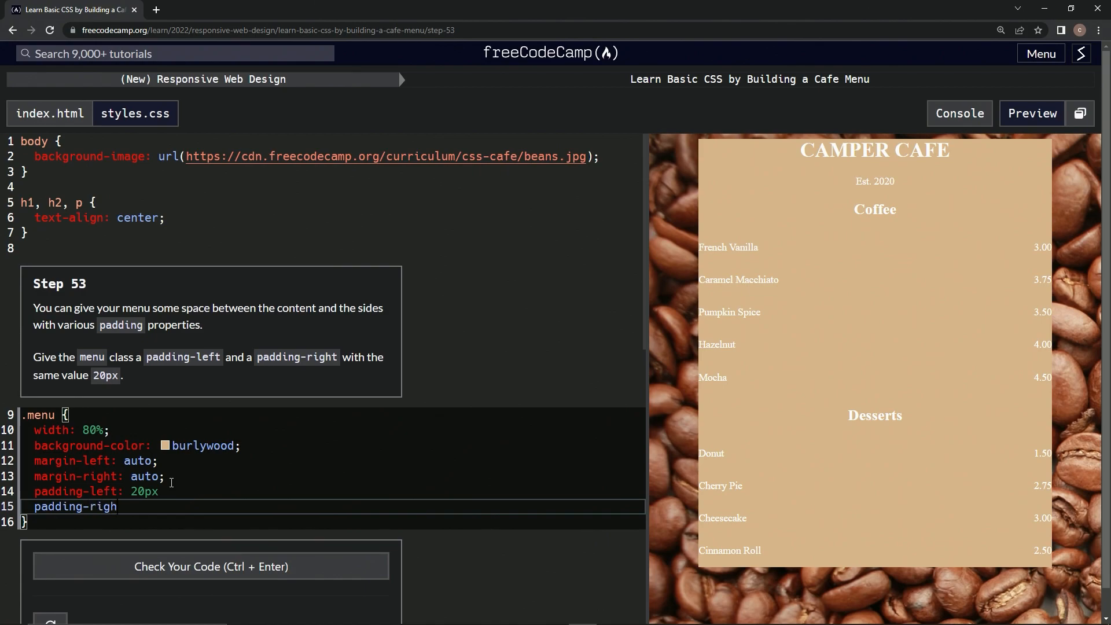
type("t: 20")
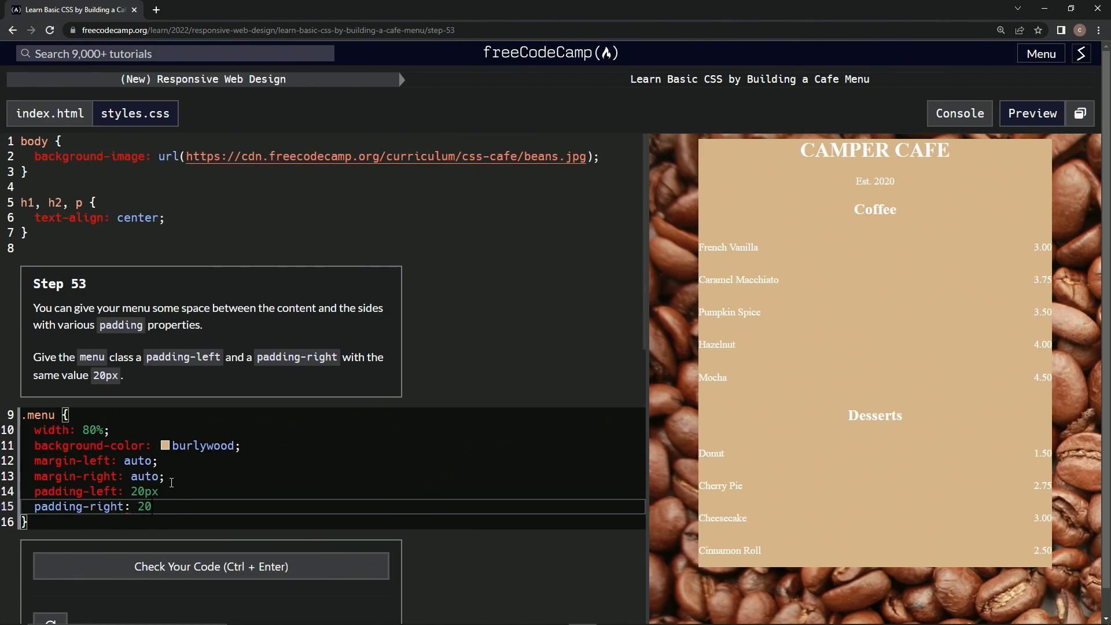
type("px")
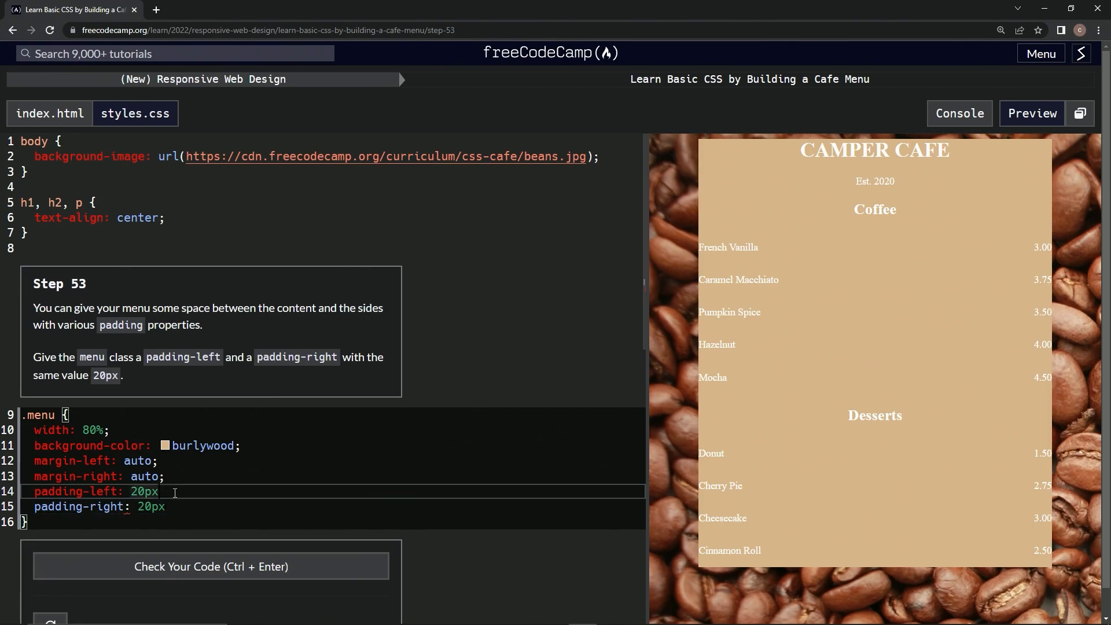
Step: End both padding lines with semicolons, pass the tests, and submit to reach step 54
type(";")
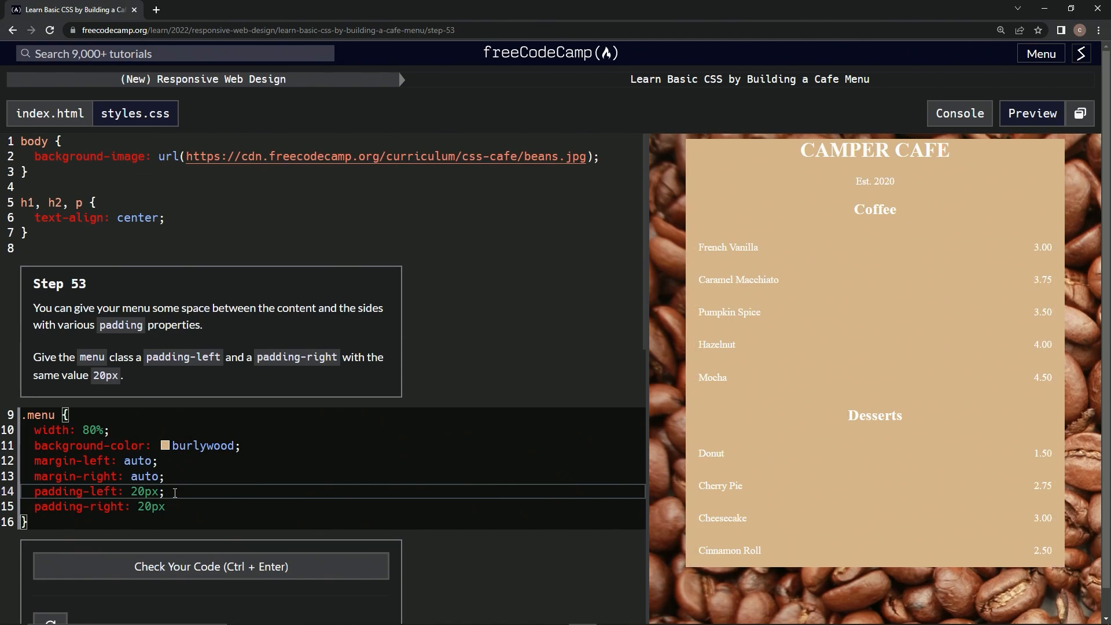
mouse_move(723, 322)
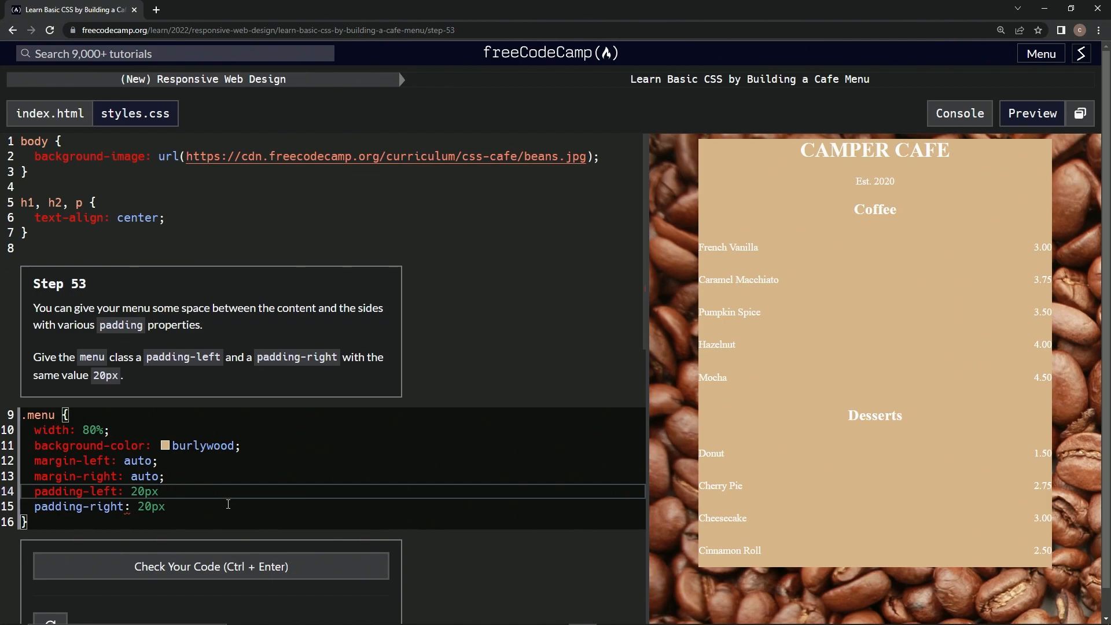
type(";")
left_click(334, 506)
type(";")
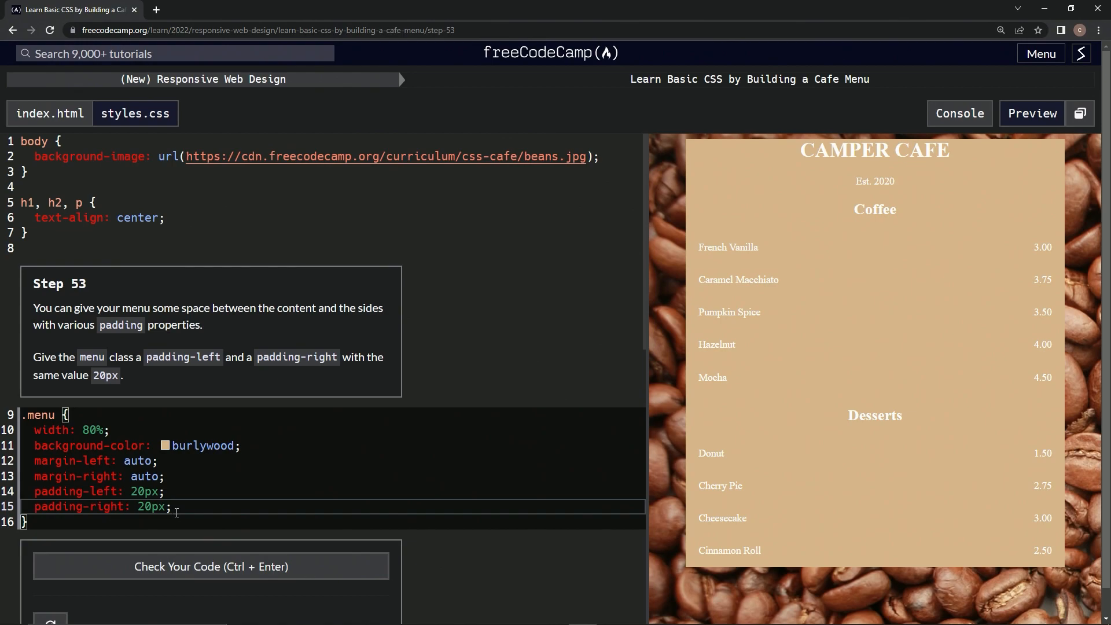
mouse_move(191, 507)
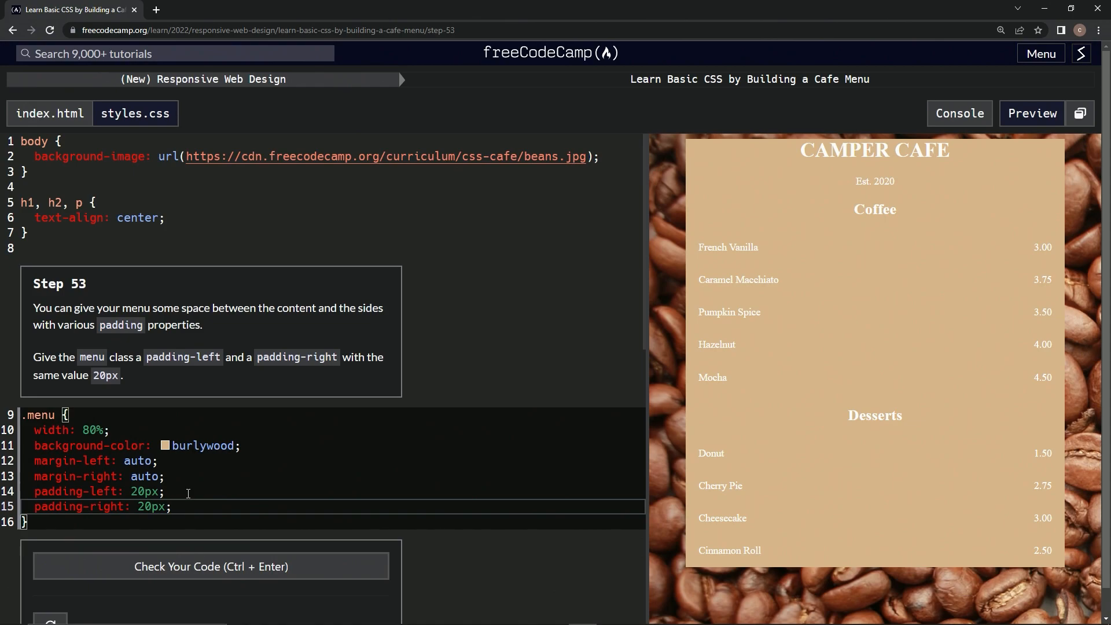
left_click(210, 566)
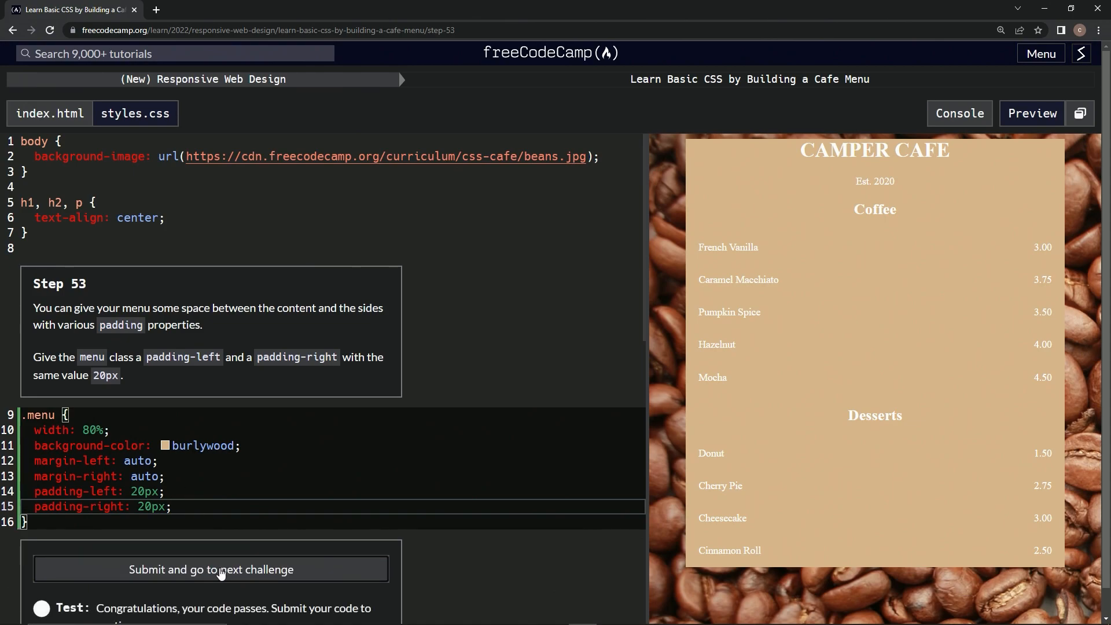
left_click(211, 569)
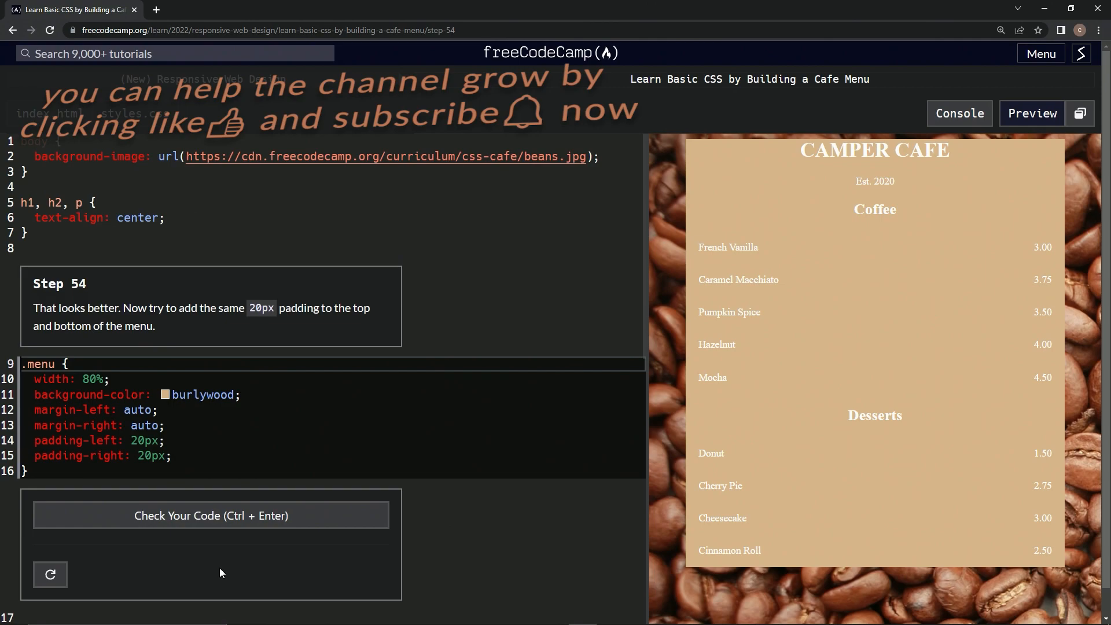
mouse_move(73, 320)
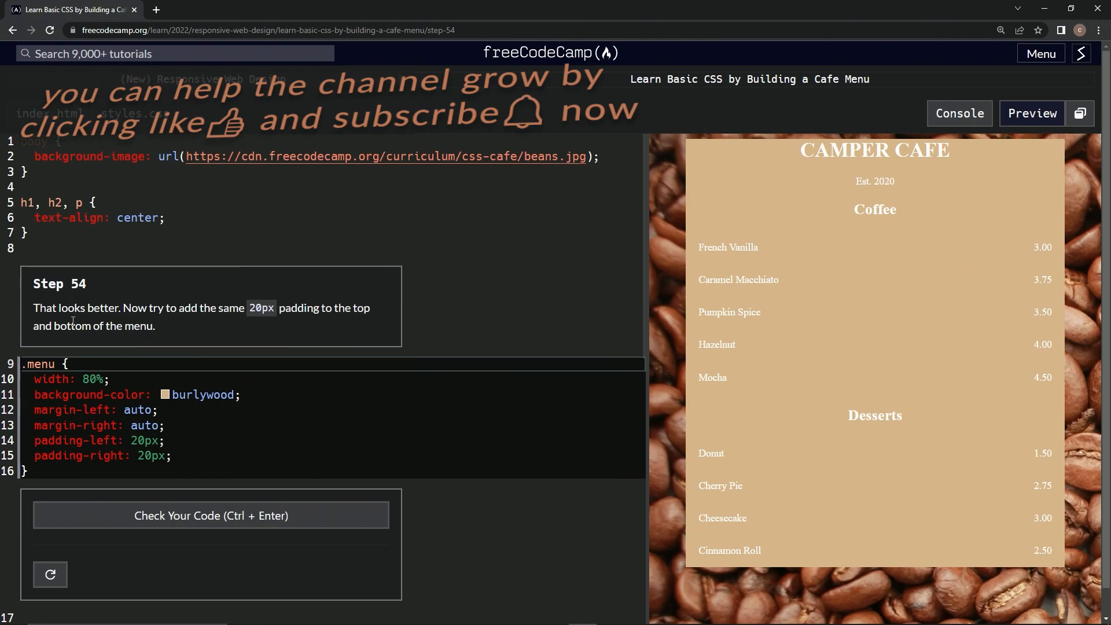
mouse_move(511, 301)
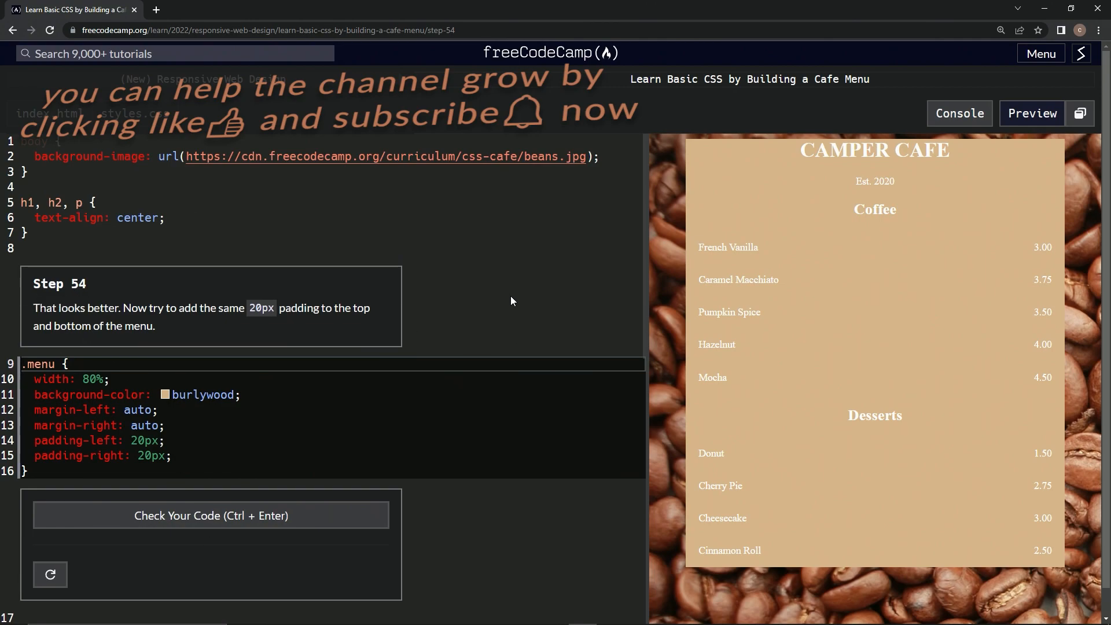